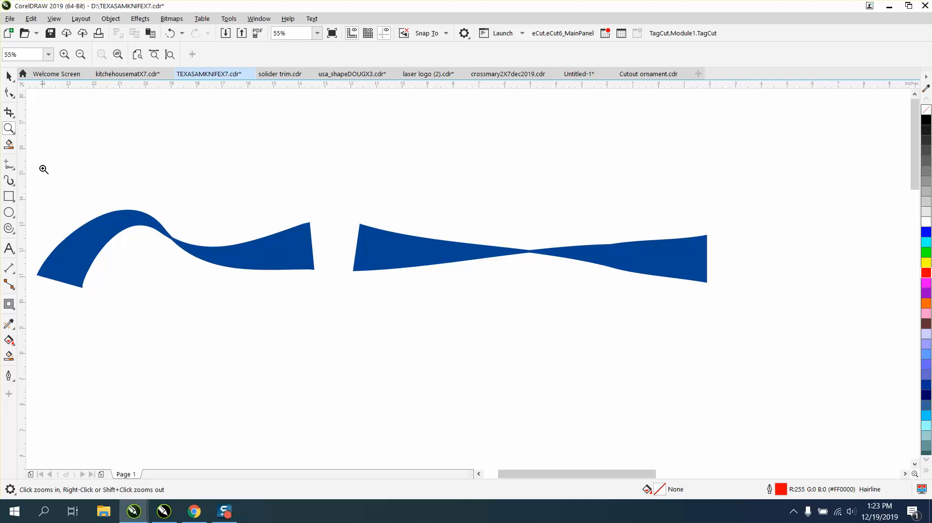
- Zoom to 63% on the blue strokes and select the curved left one
left_click(43, 170)
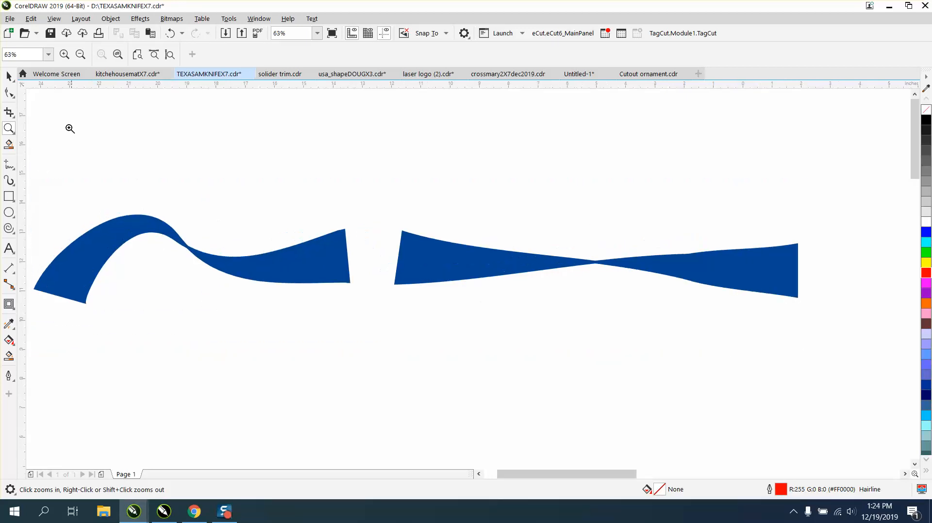
left_click(452, 213)
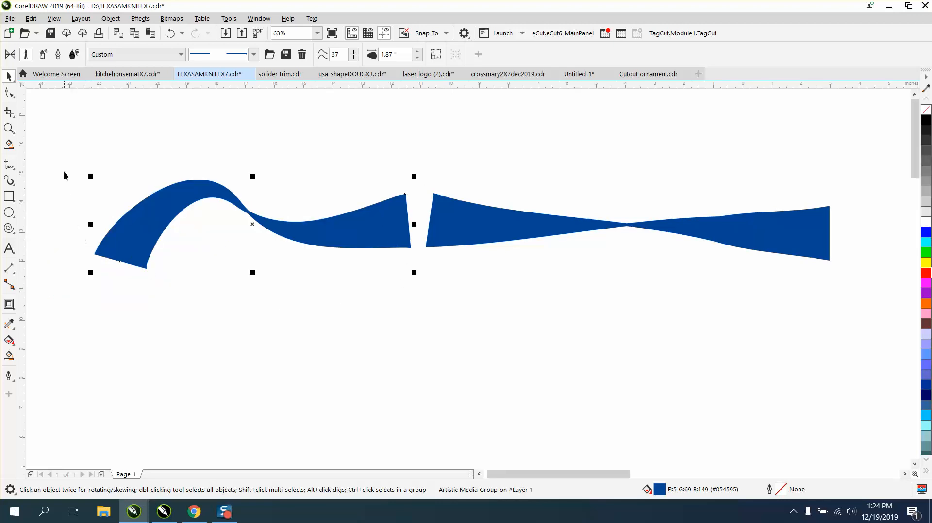
mouse_move(21, 96)
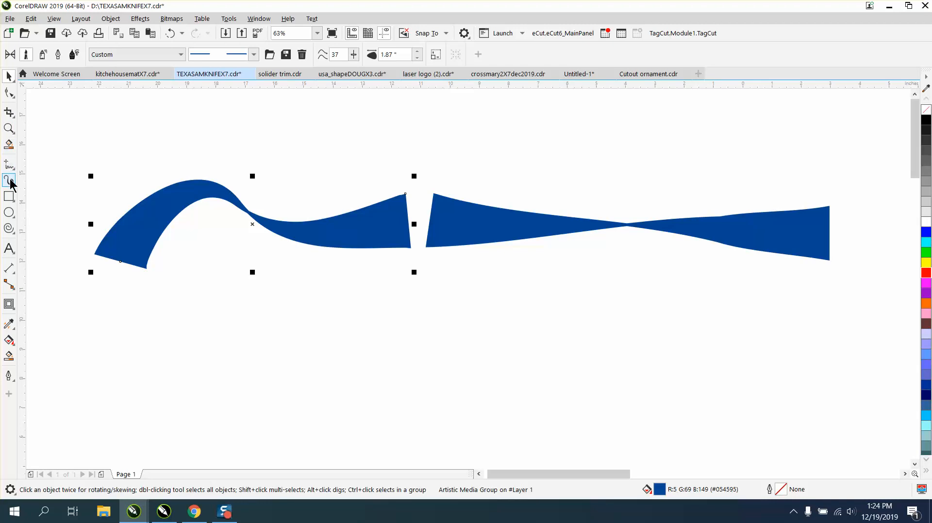
- Activate the Artistic Media tool and browse the Artistic category's stroke list without choosing one
left_click(10, 180)
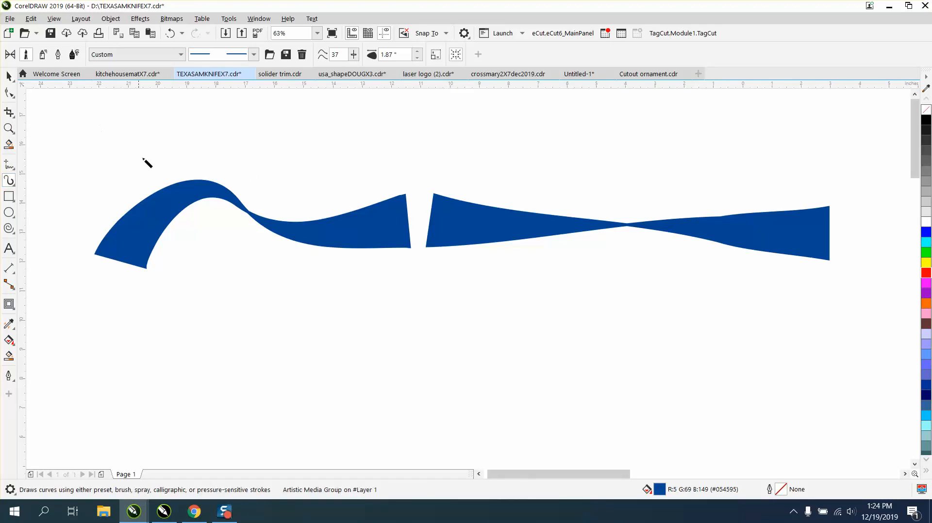
mouse_move(178, 168)
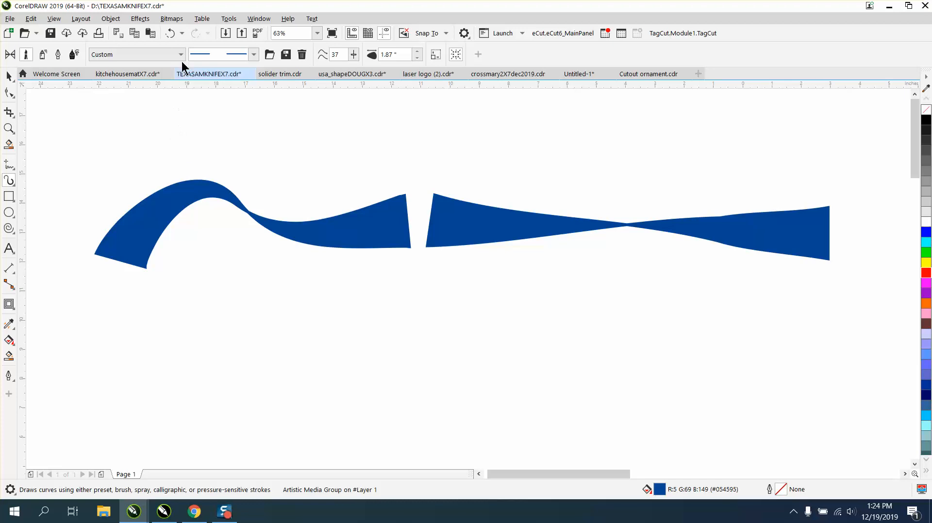
left_click(180, 54)
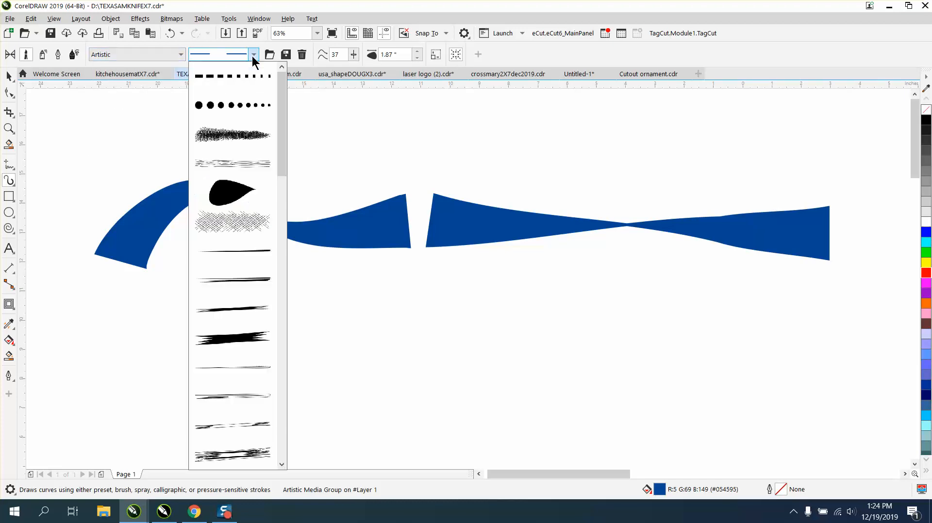
mouse_move(233, 251)
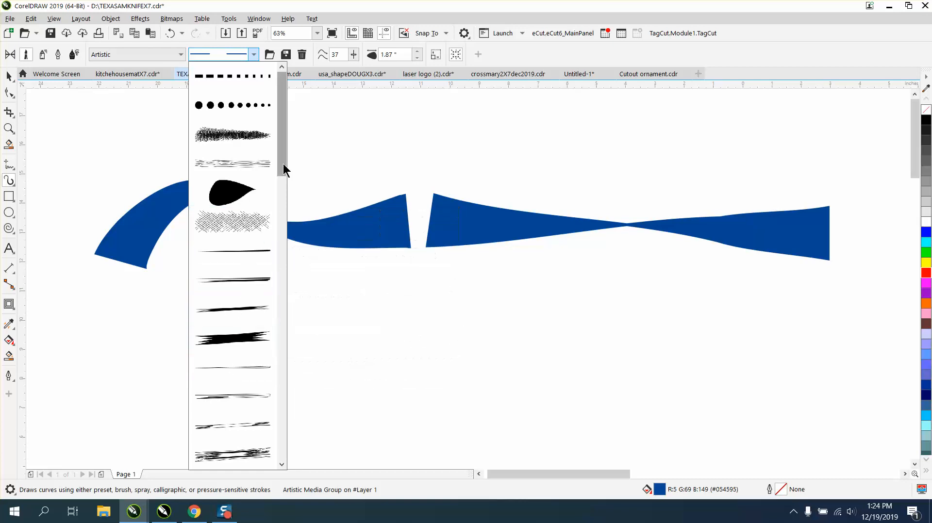
scroll("down", 3)
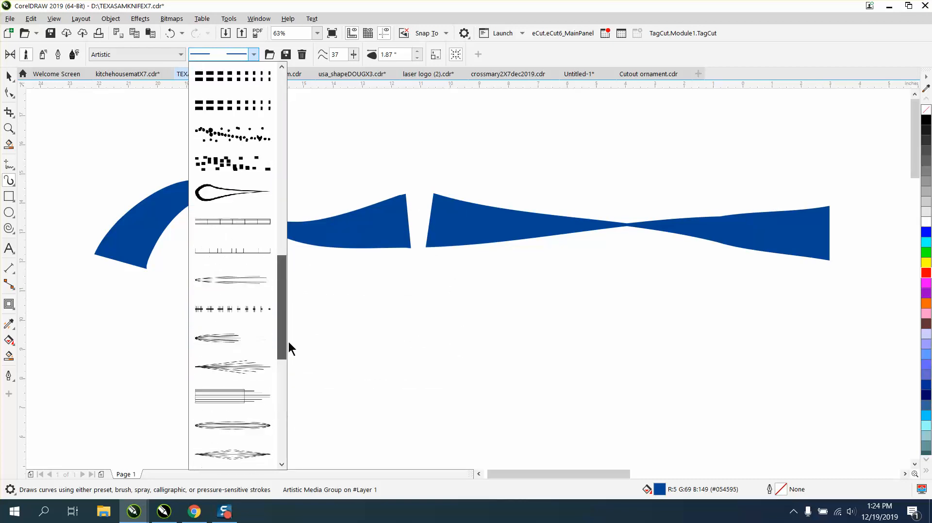
left_click(232, 194)
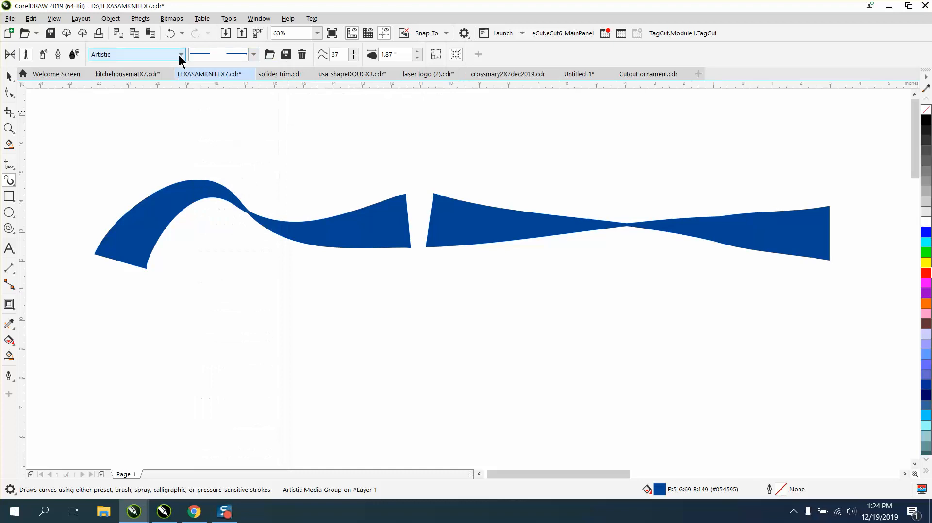
- Switch the brush category to Calligraphy and look through its strokes
left_click(181, 54)
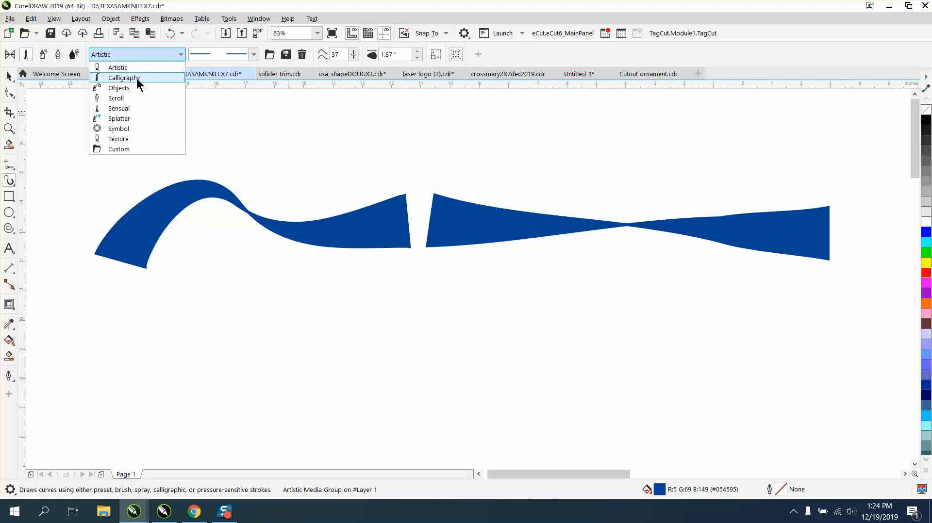
left_click(123, 78)
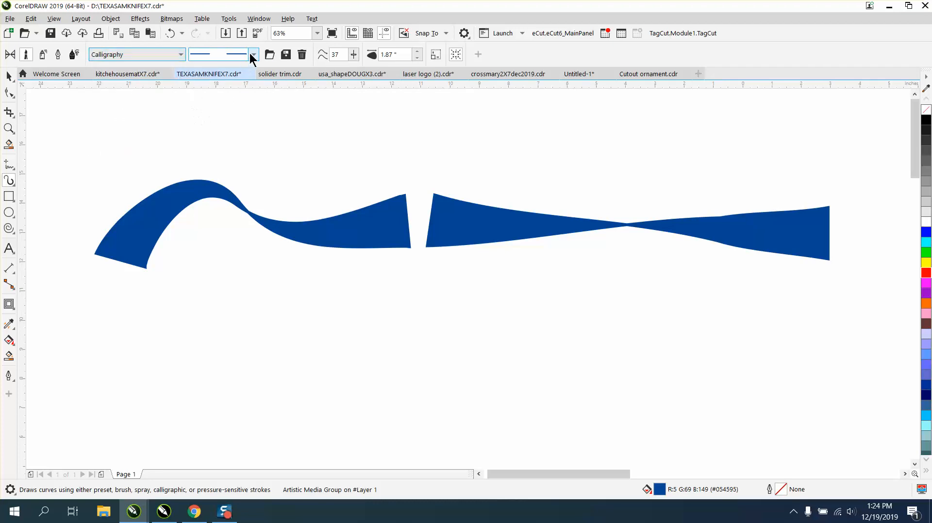
left_click(253, 54)
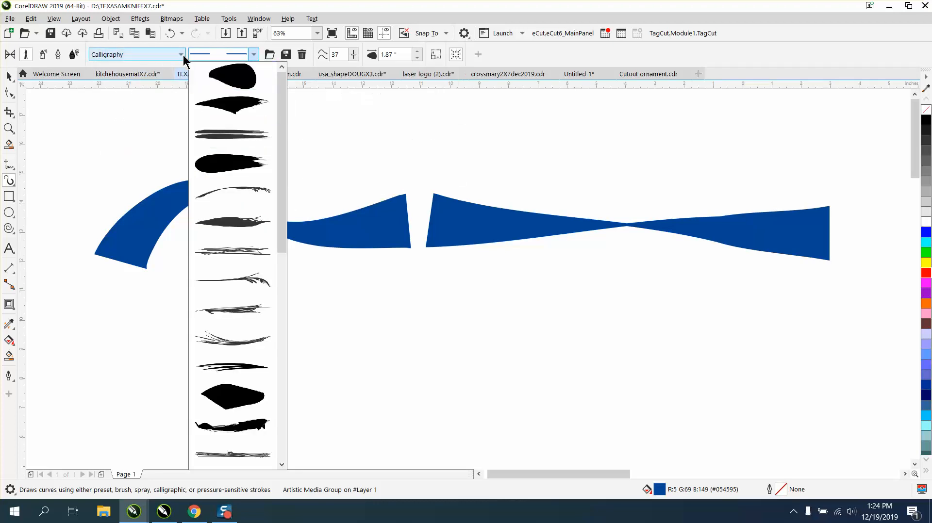
- Switch to the Objects category and apply the rocks stroke to the left curve
left_click(180, 55)
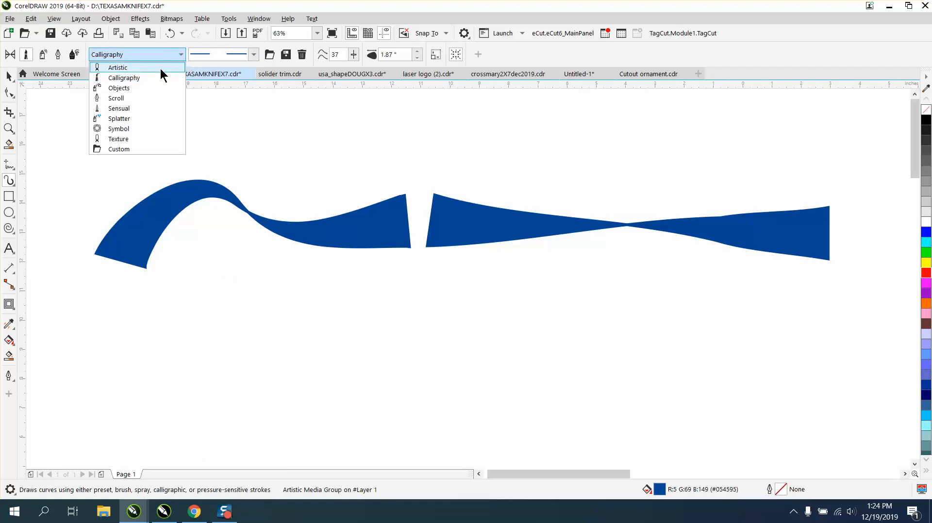
left_click(119, 88)
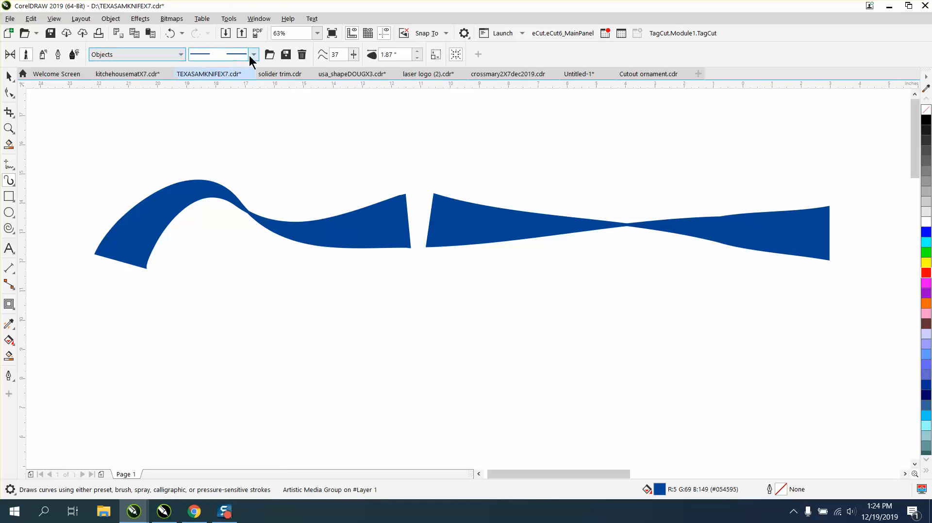
left_click(253, 55)
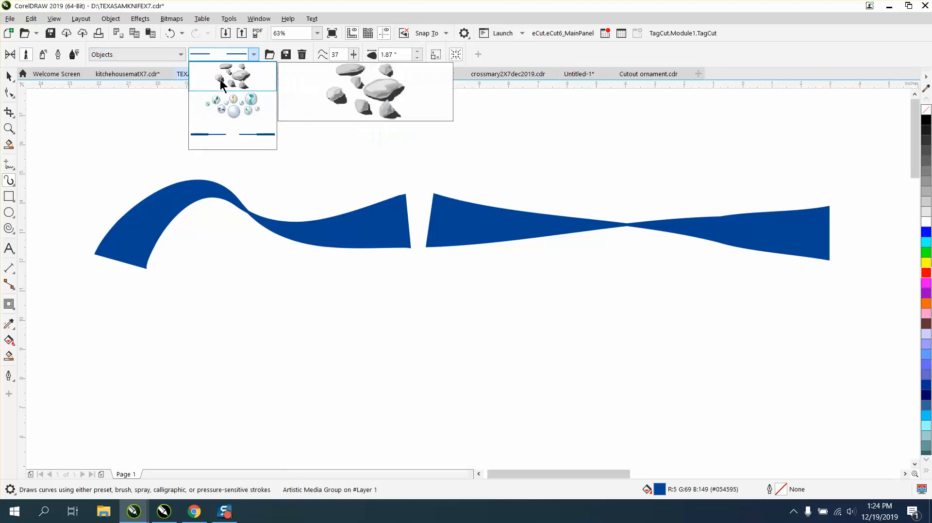
left_click(232, 76)
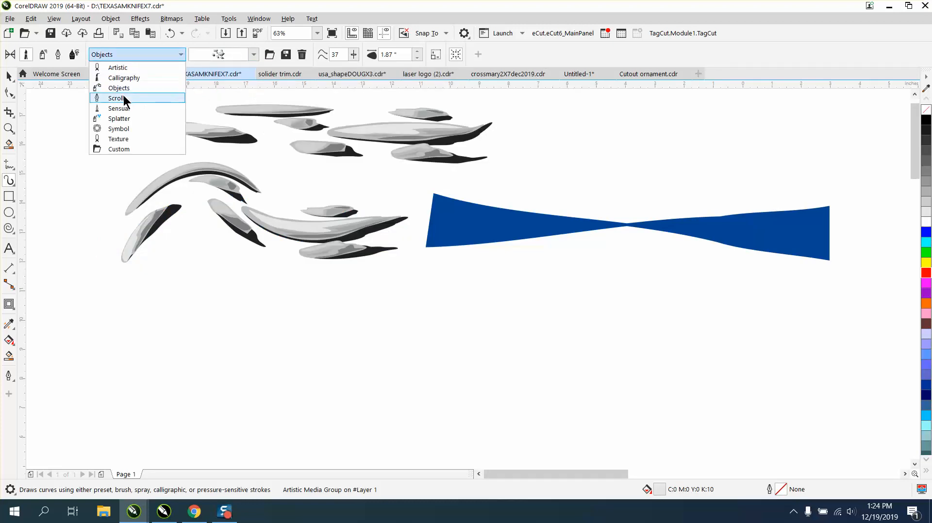
- Paint a row of black Splatter blobs, then two looping Scroll strokes below the rocks
left_click(116, 97)
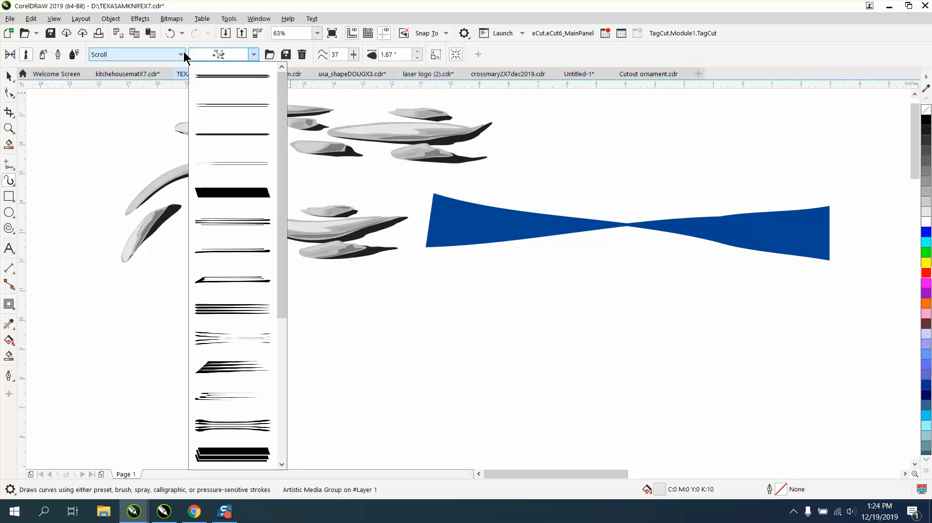
left_click(181, 54)
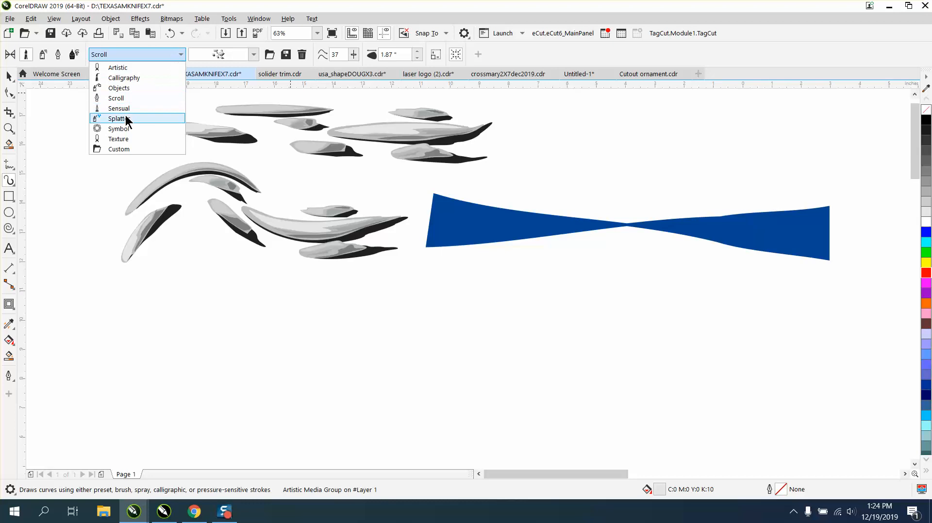
left_click(118, 108)
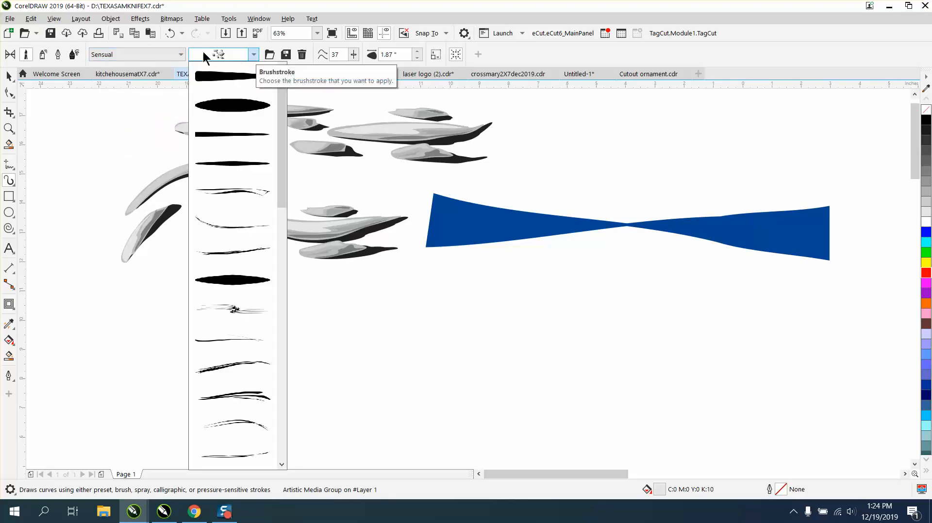
left_click(181, 55)
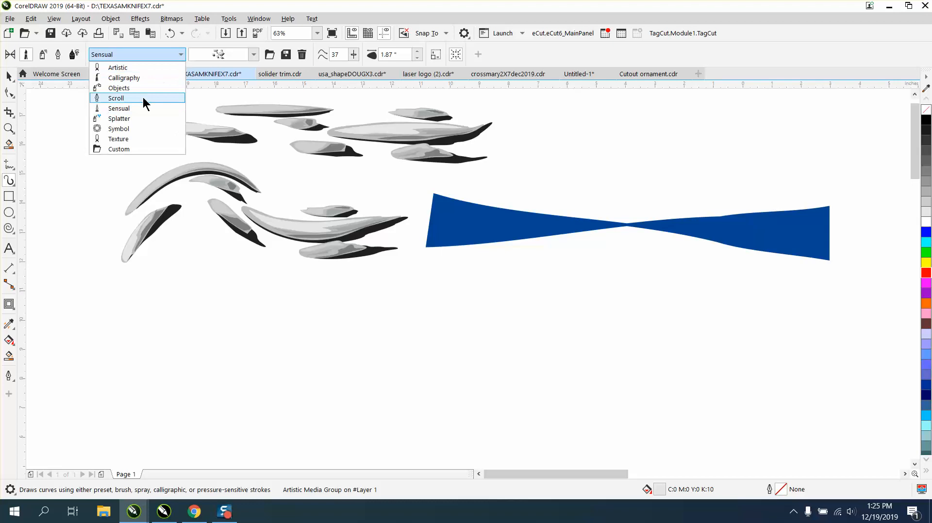
left_click(118, 118)
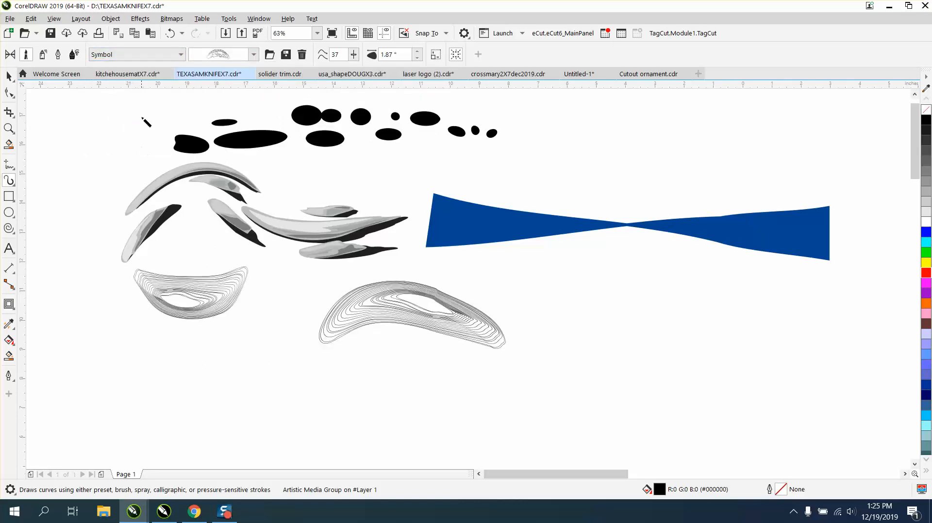
- Browse the Texture brushstrokes, then set the brush category to Custom
left_click(180, 55)
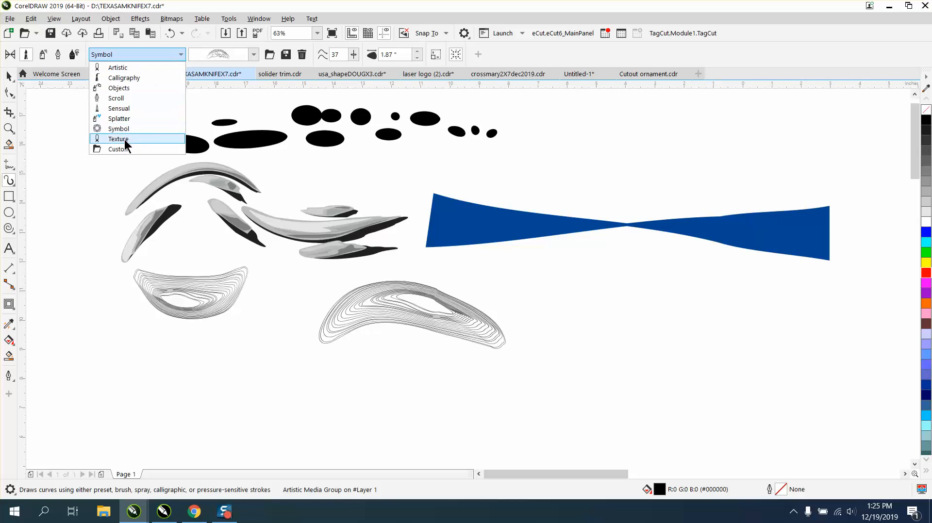
left_click(117, 139)
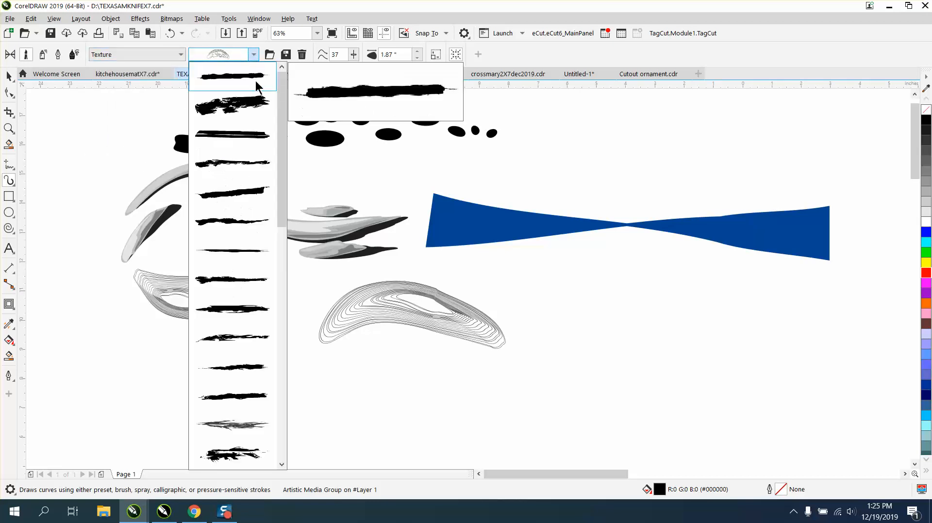
left_click(232, 106)
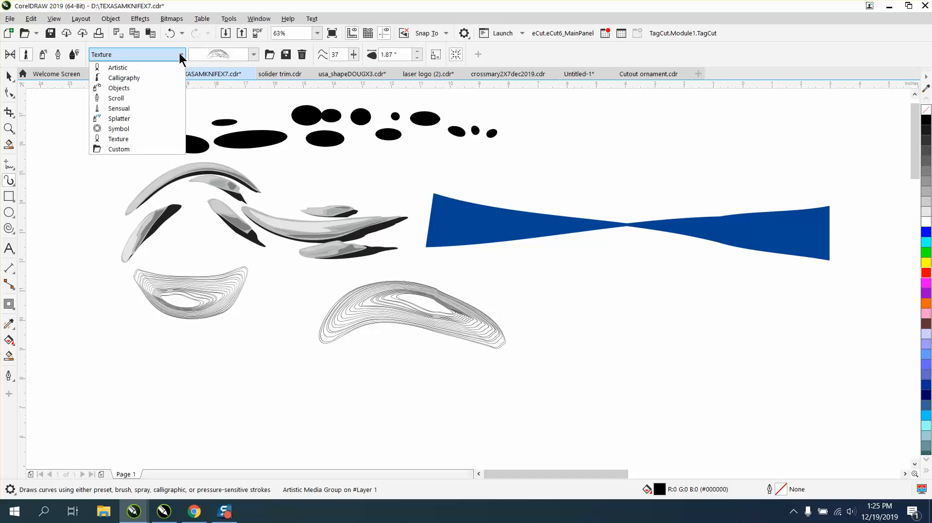
left_click(118, 149)
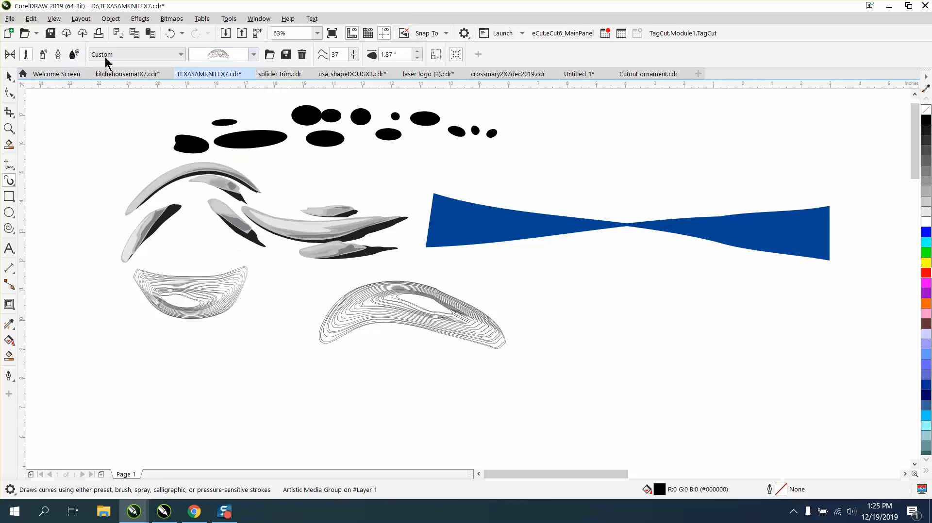
left_click(74, 54)
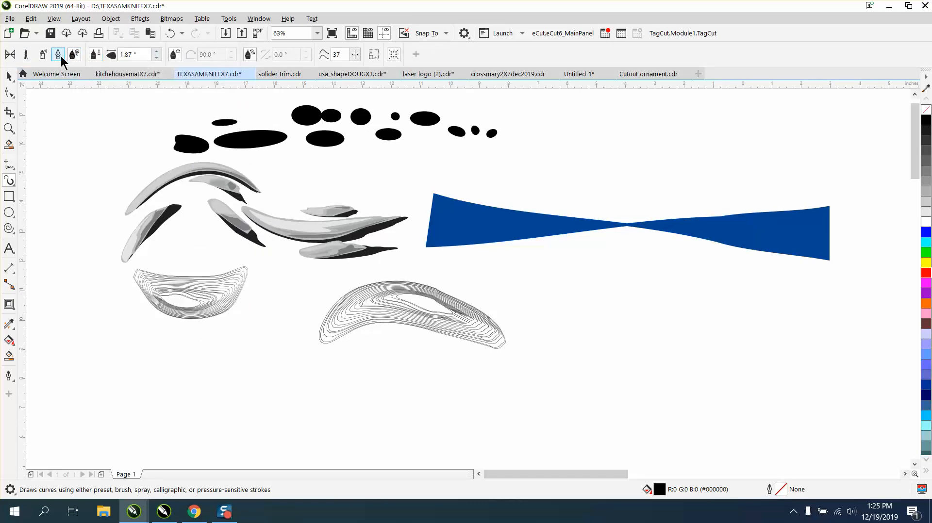
left_click(58, 54)
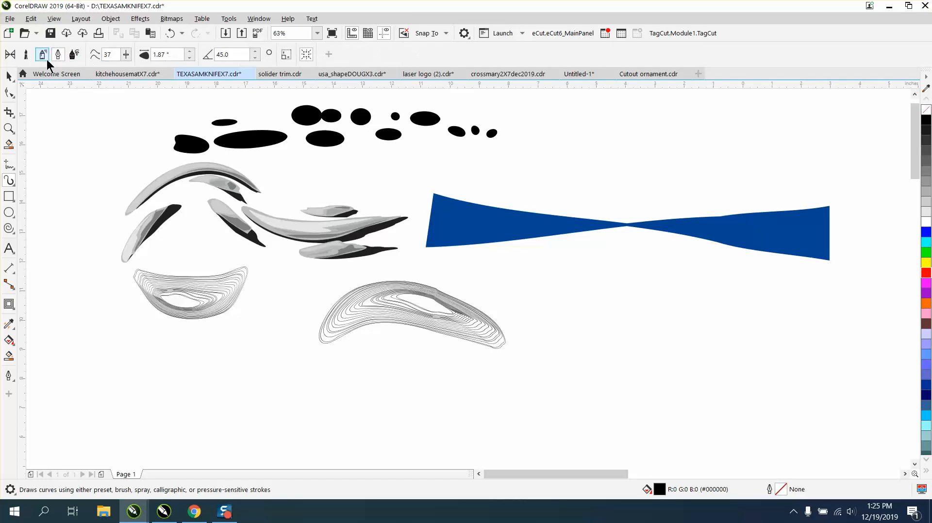
mouse_move(27, 54)
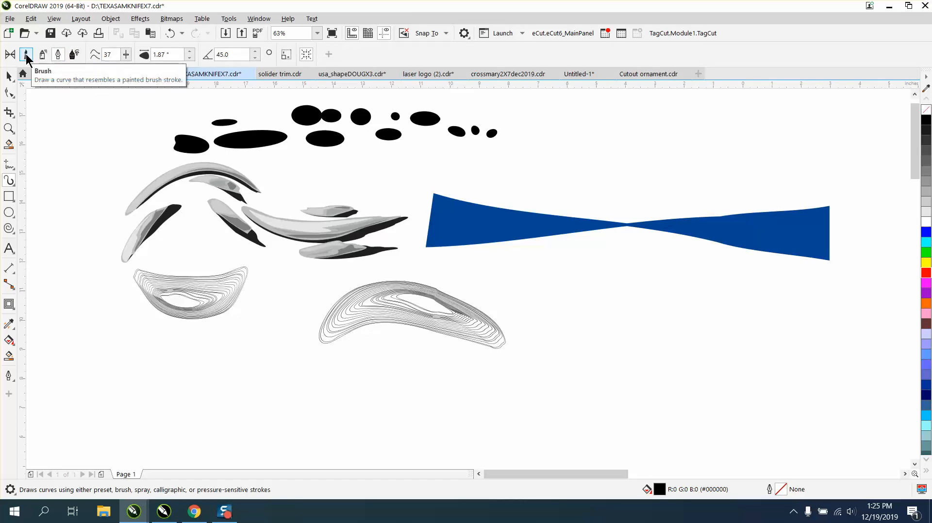
left_click(26, 54)
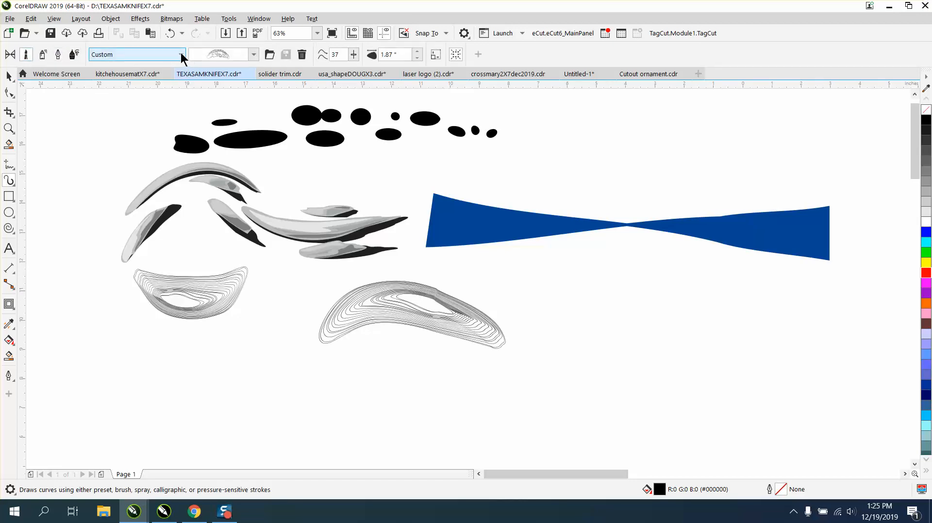
- Choose the black tapered Calligraphy brushstroke, paint it at upper right and select it
left_click(181, 55)
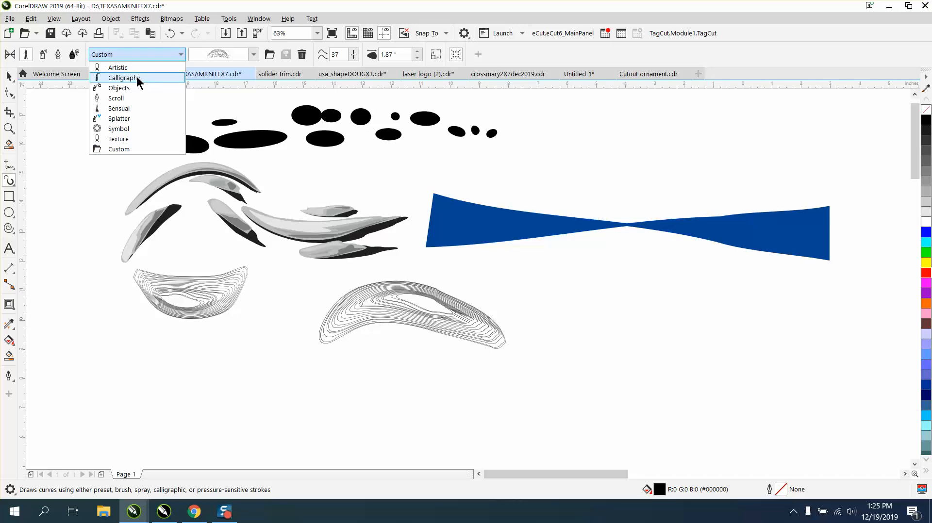
left_click(122, 77)
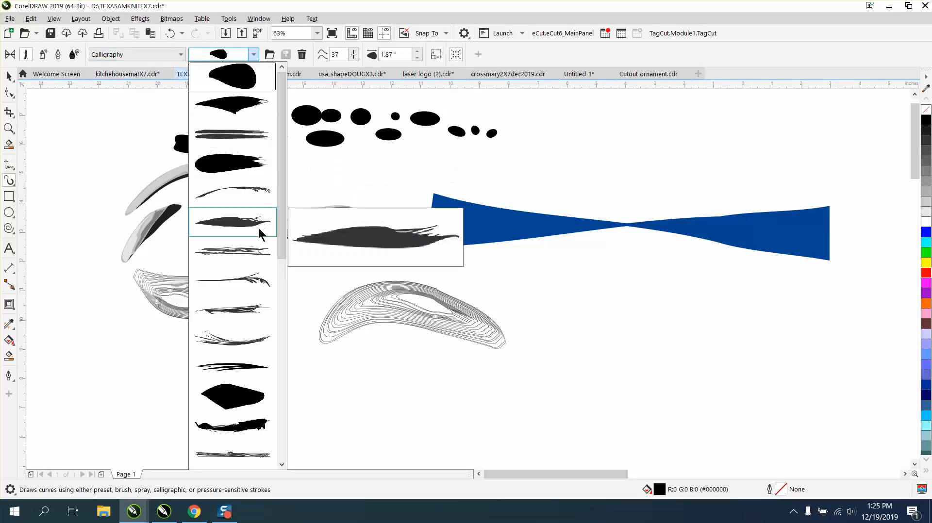
scroll("down", 3)
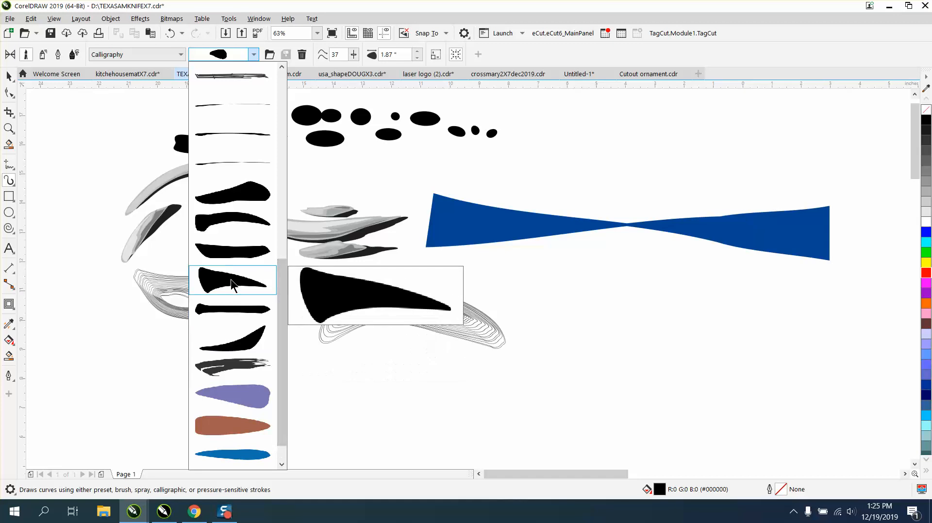
left_click(232, 280)
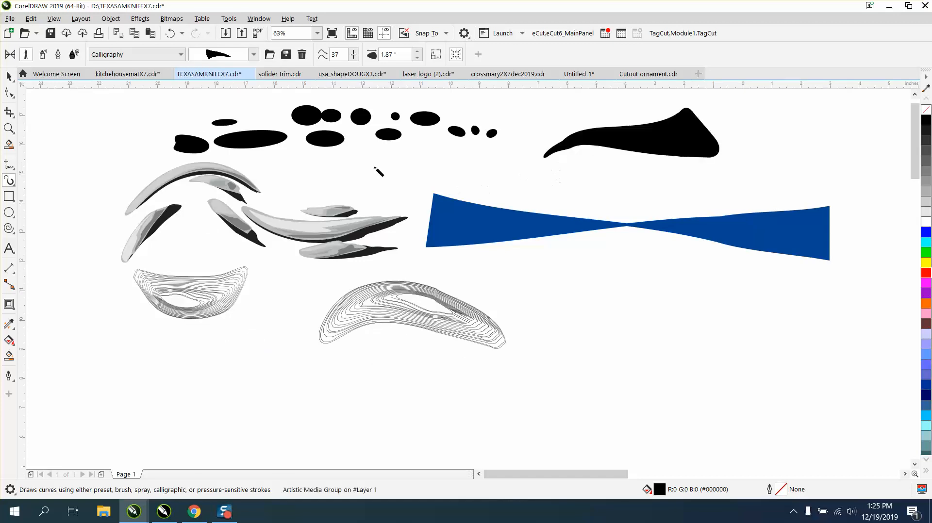
left_click(630, 136)
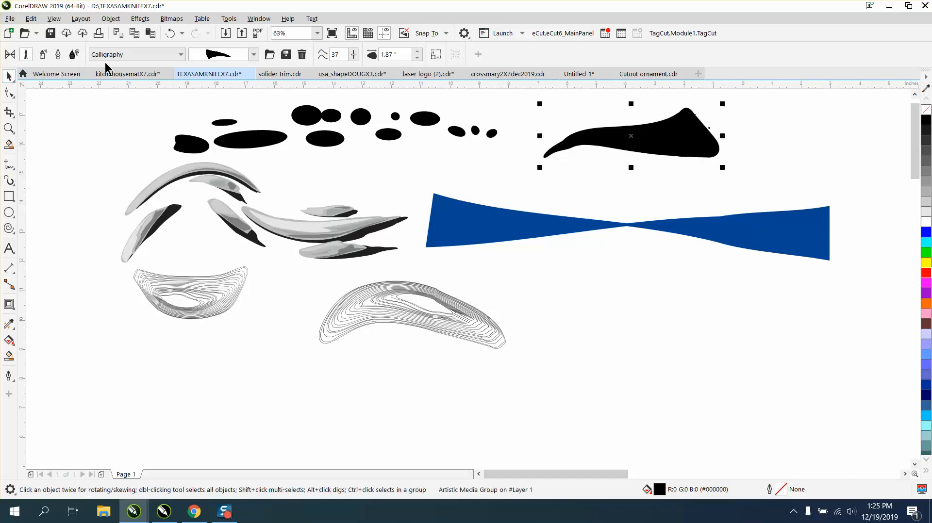